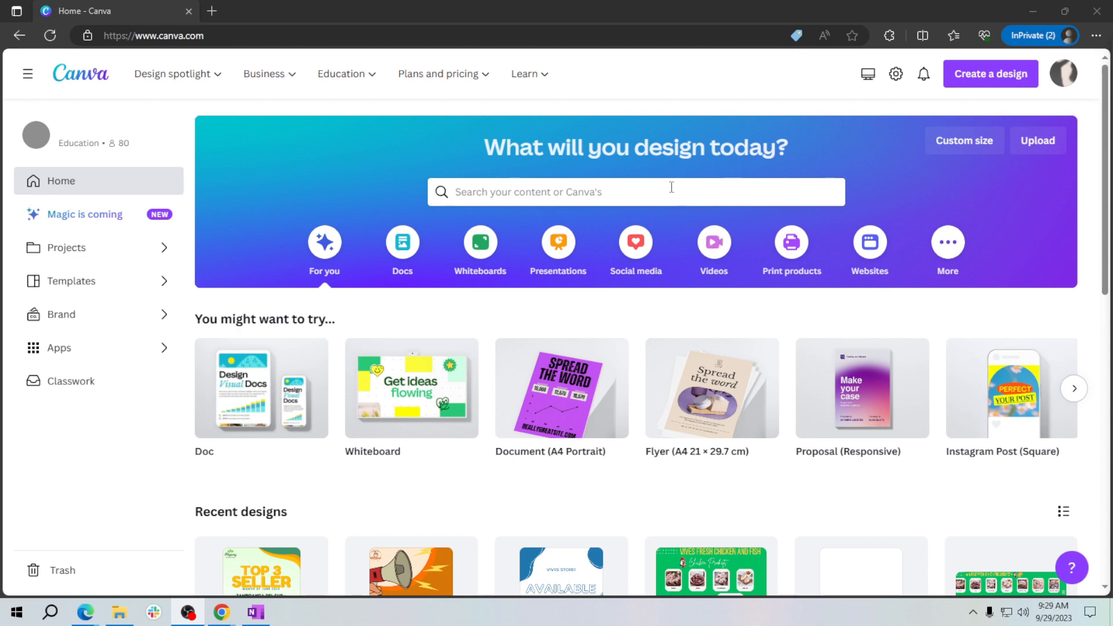
Start a home page template search for 'business card'
{"action": "left_click", "coordinate": [634, 192]}
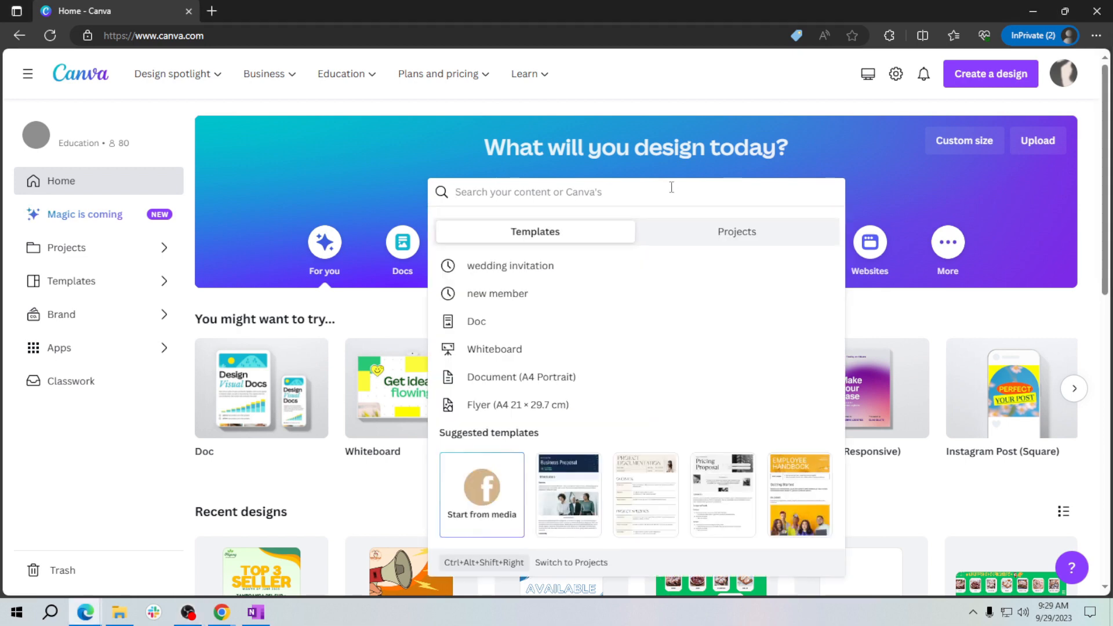
{"action": "type", "text": "business card"}
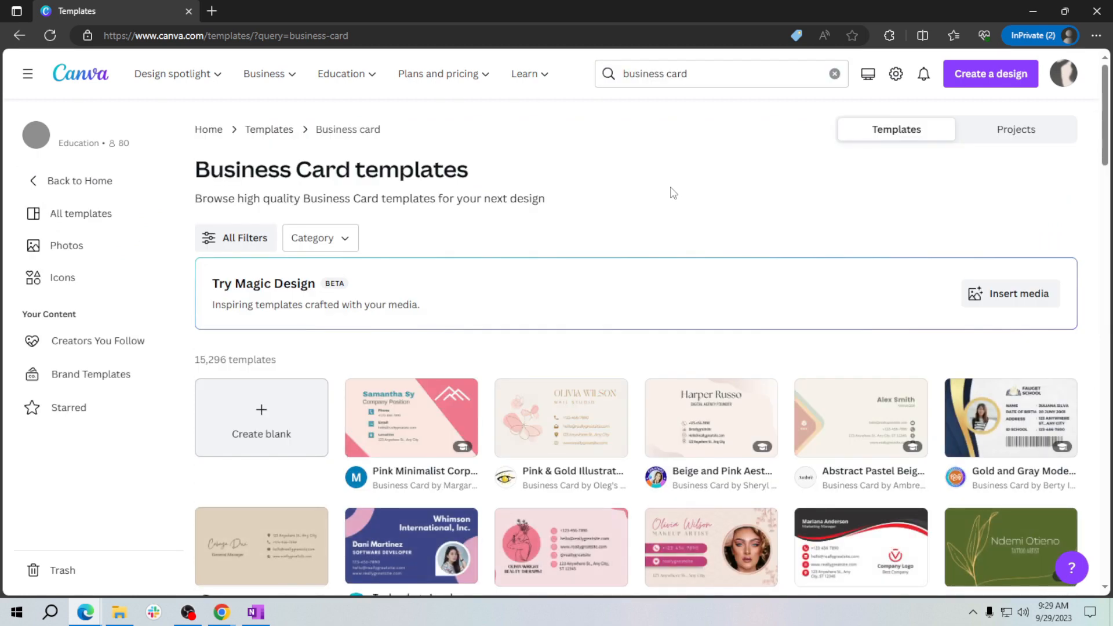
{"action": "mouse_move", "coordinate": [751, 272]}
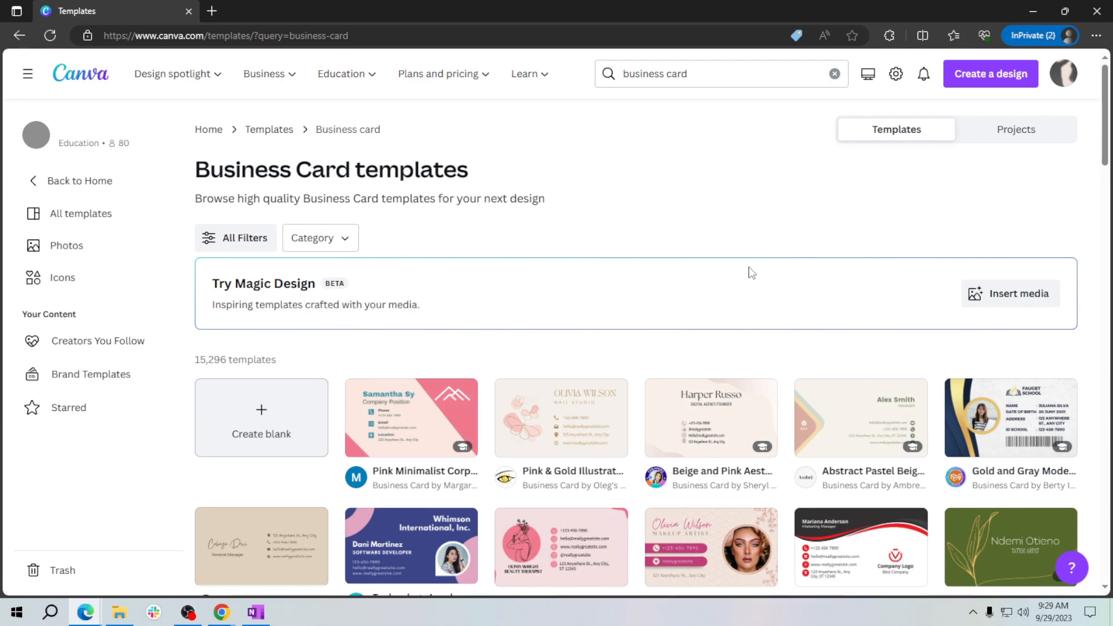
Browse the business card results, previewing and closing the Red Black Modern Creative card
{"action": "scroll", "scroll_direction": "down", "scroll_amount": 3}
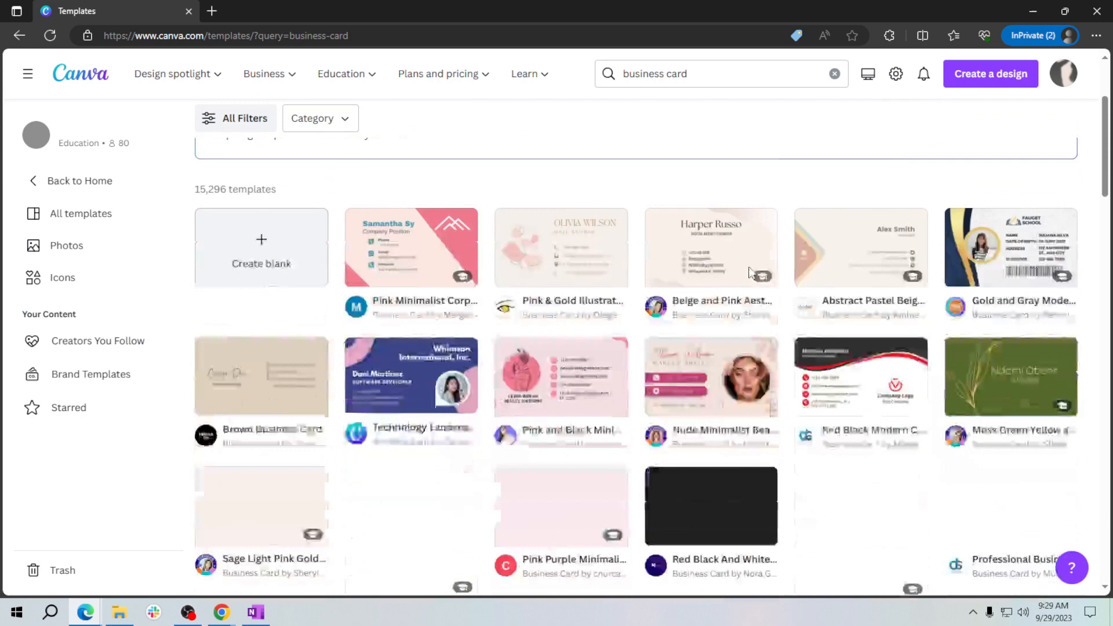
{"action": "scroll", "scroll_direction": "down", "scroll_amount": 3}
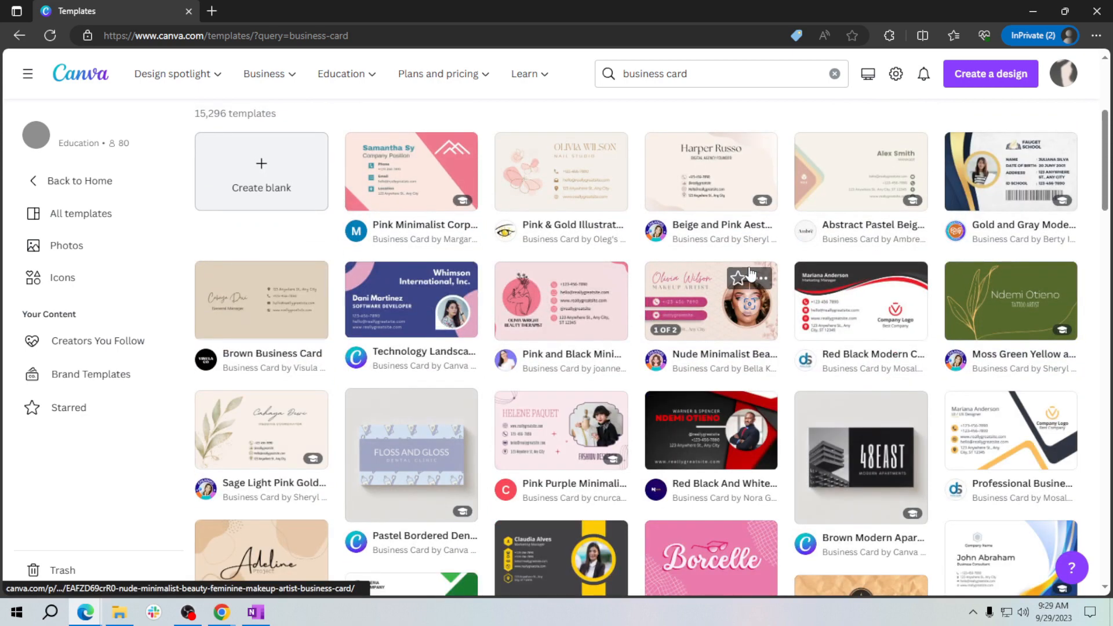
{"action": "mouse_move", "coordinate": [842, 284]}
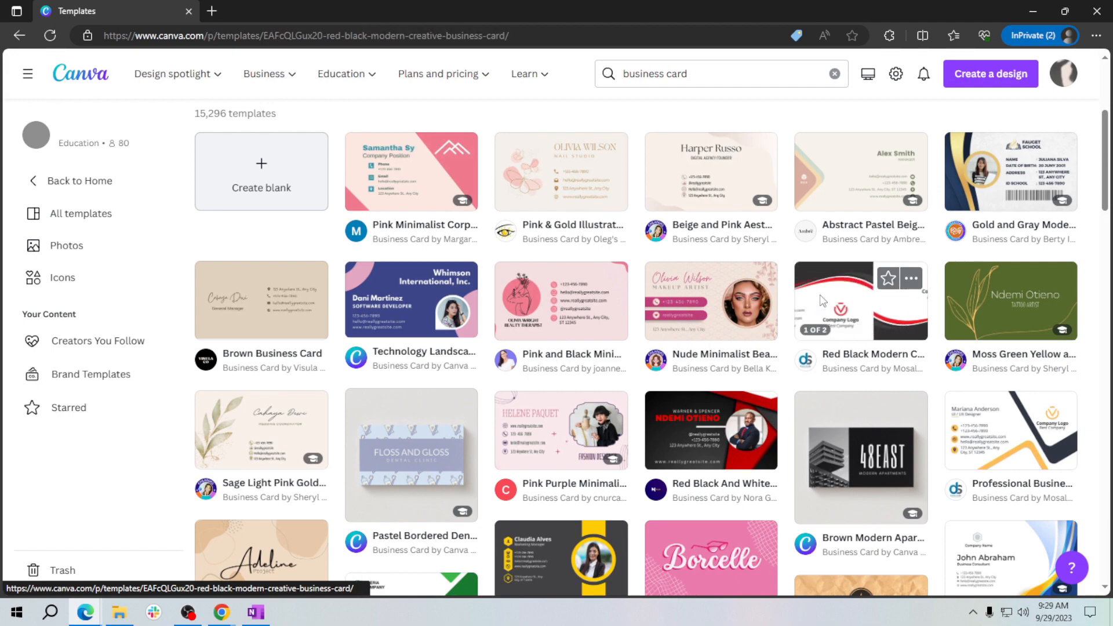
{"action": "left_click", "coordinate": [859, 300]}
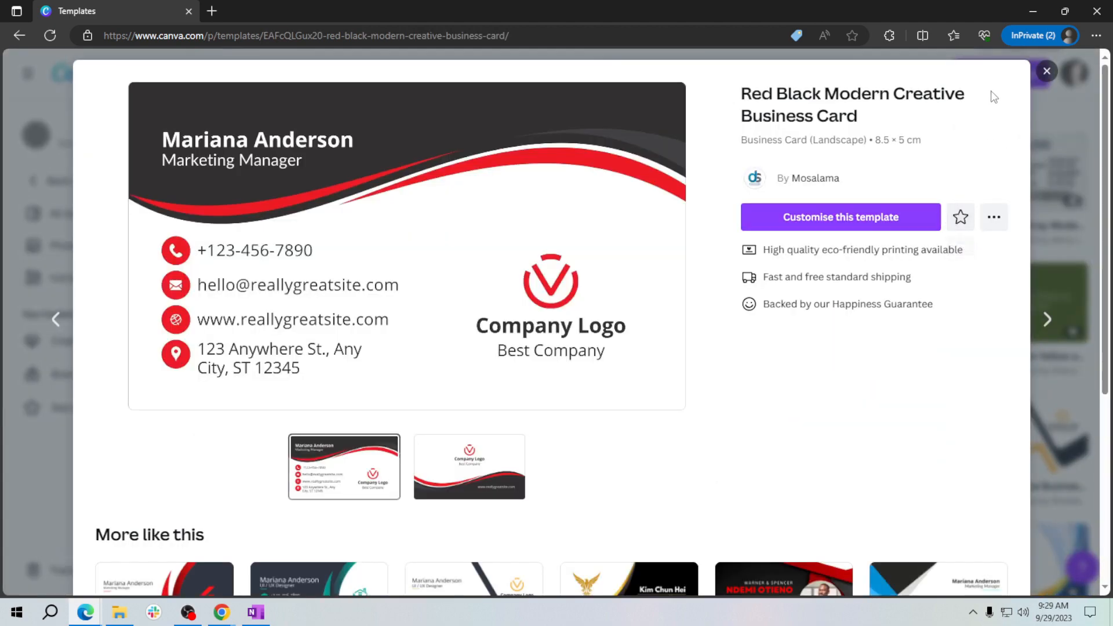
{"action": "left_click", "coordinate": [1045, 71]}
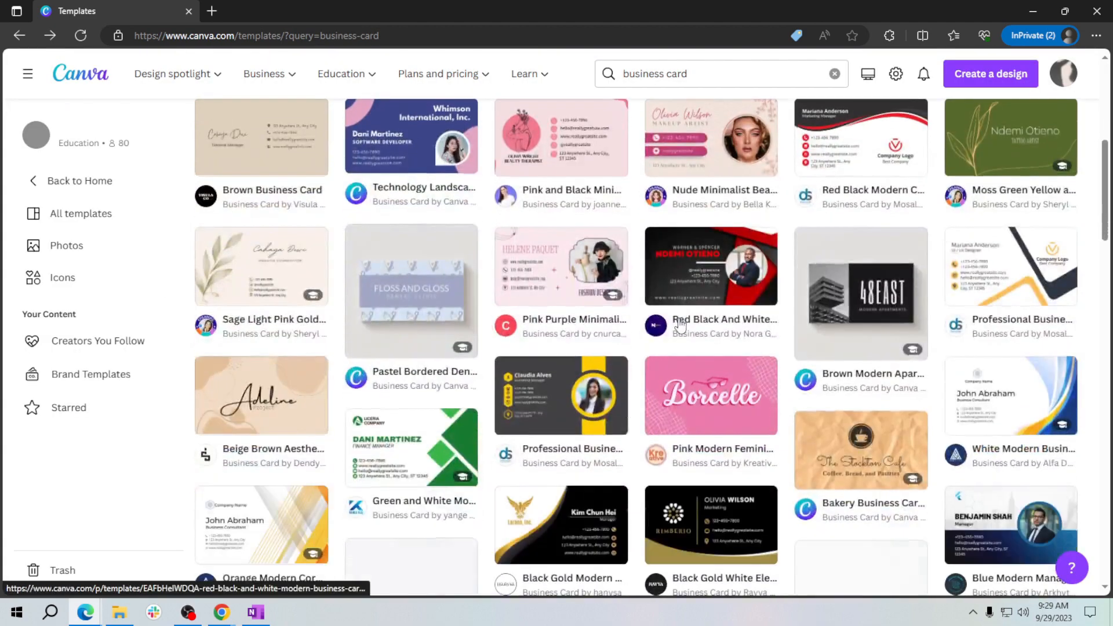
{"action": "scroll", "scroll_direction": "down", "scroll_amount": 3}
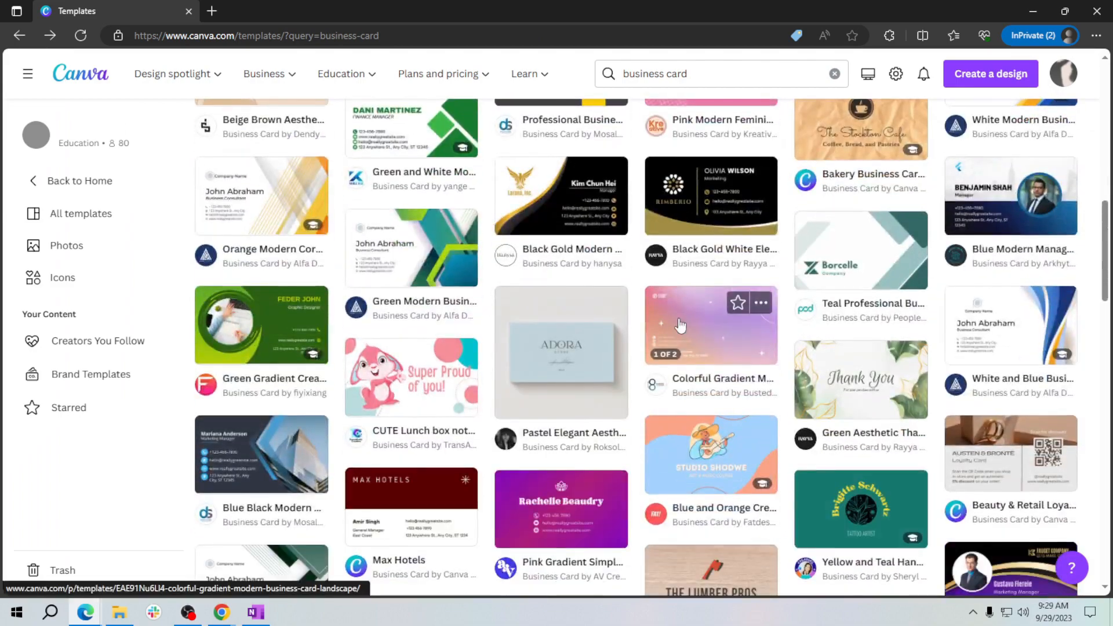
{"action": "scroll", "scroll_direction": "down", "scroll_amount": 3}
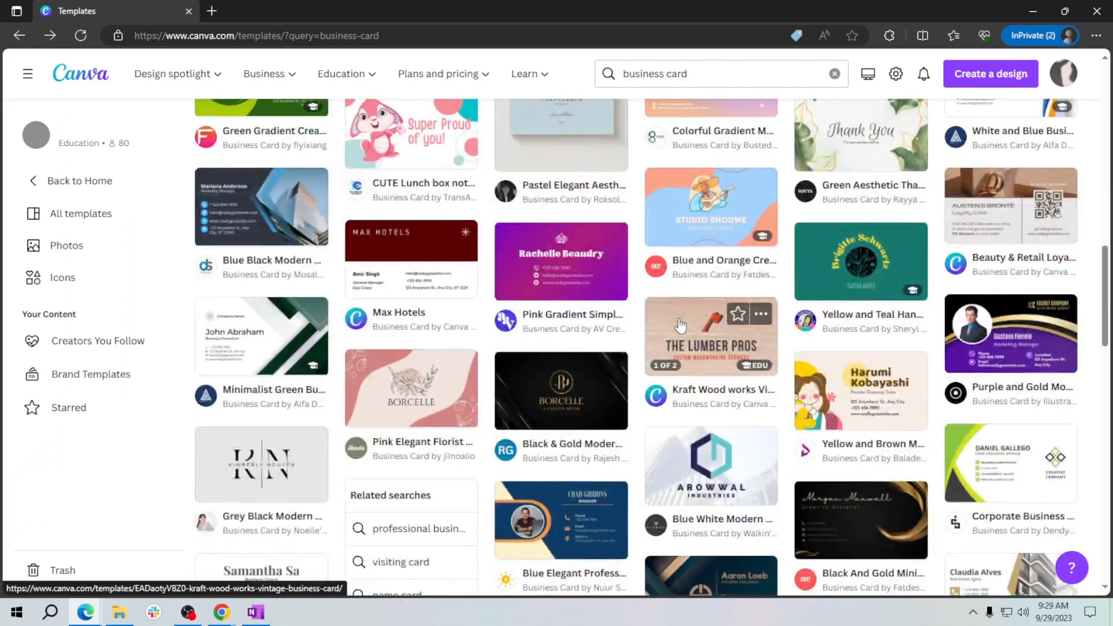
{"action": "scroll", "scroll_direction": "down", "scroll_amount": 3}
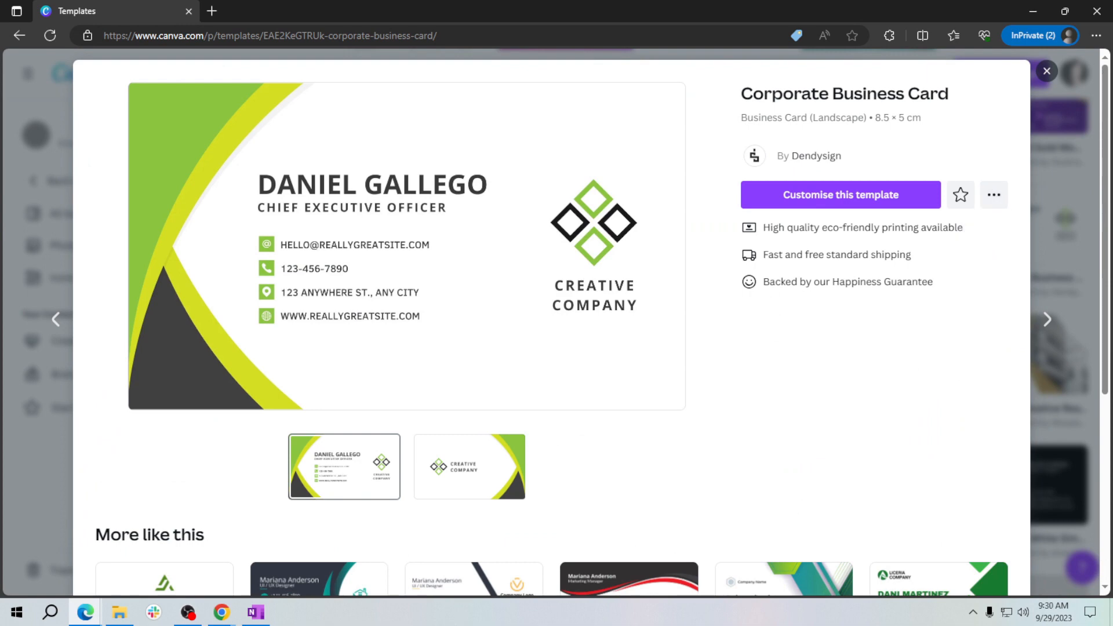
{"action": "mouse_move", "coordinate": [868, 173]}
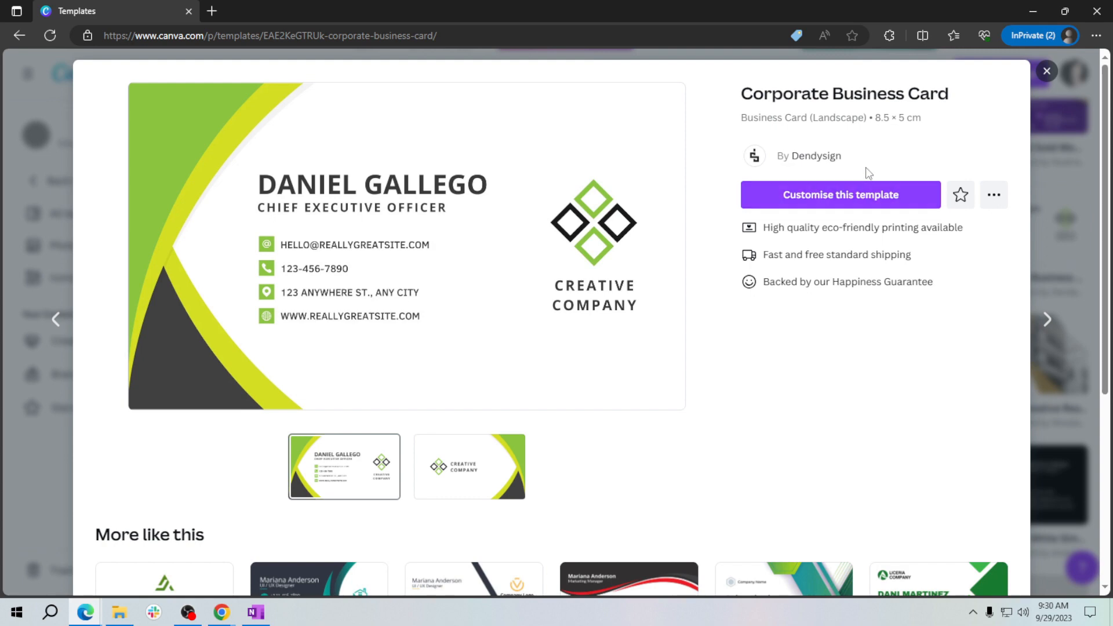
{"action": "mouse_move", "coordinate": [840, 195]}
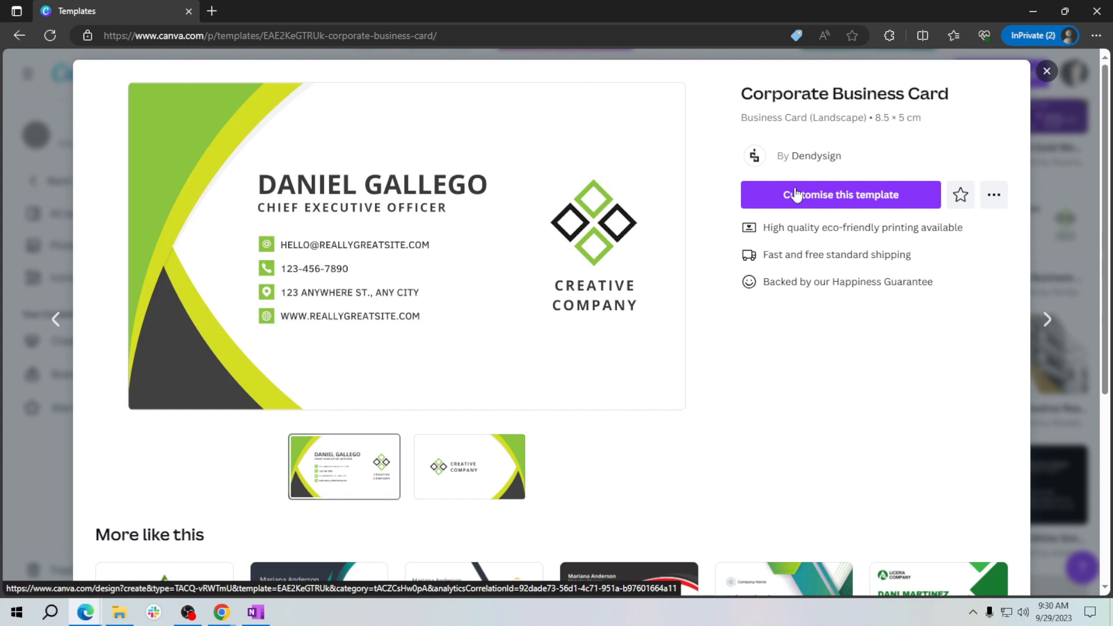
Customise the Corporate Business Card template to open it in the editor
{"action": "left_click", "coordinate": [840, 195]}
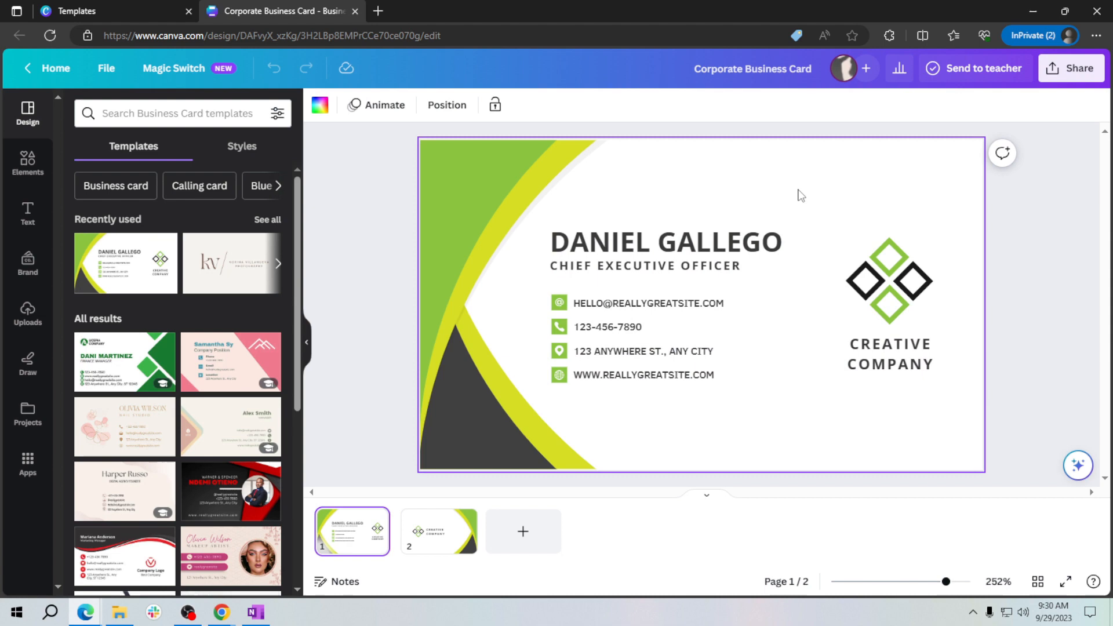
{"action": "left_click", "coordinate": [664, 241]}
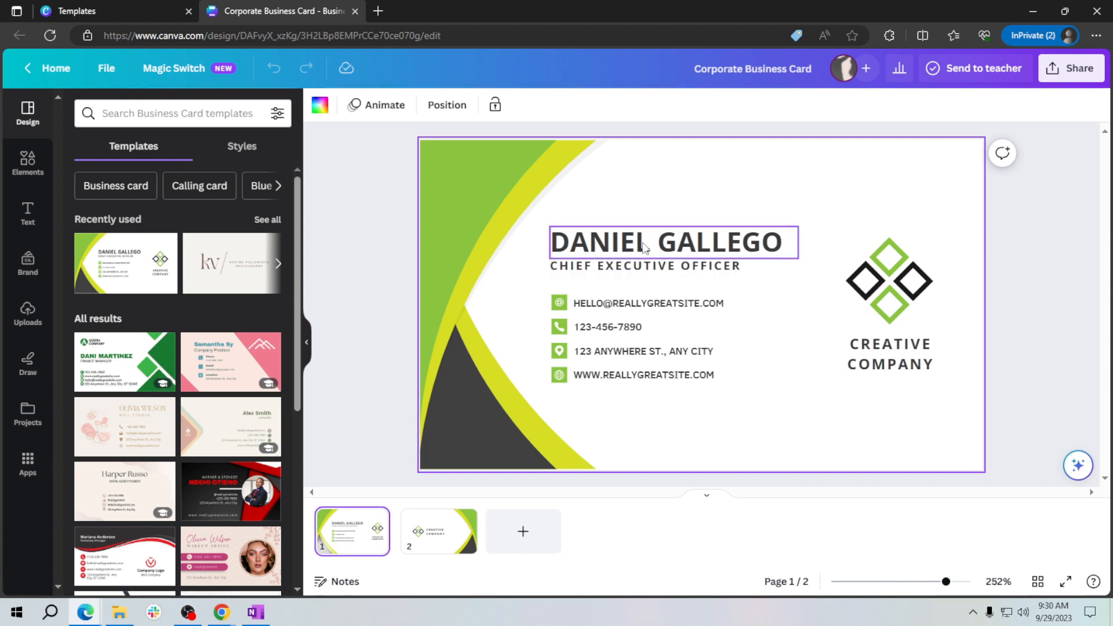
{"action": "left_click", "coordinate": [645, 265]}
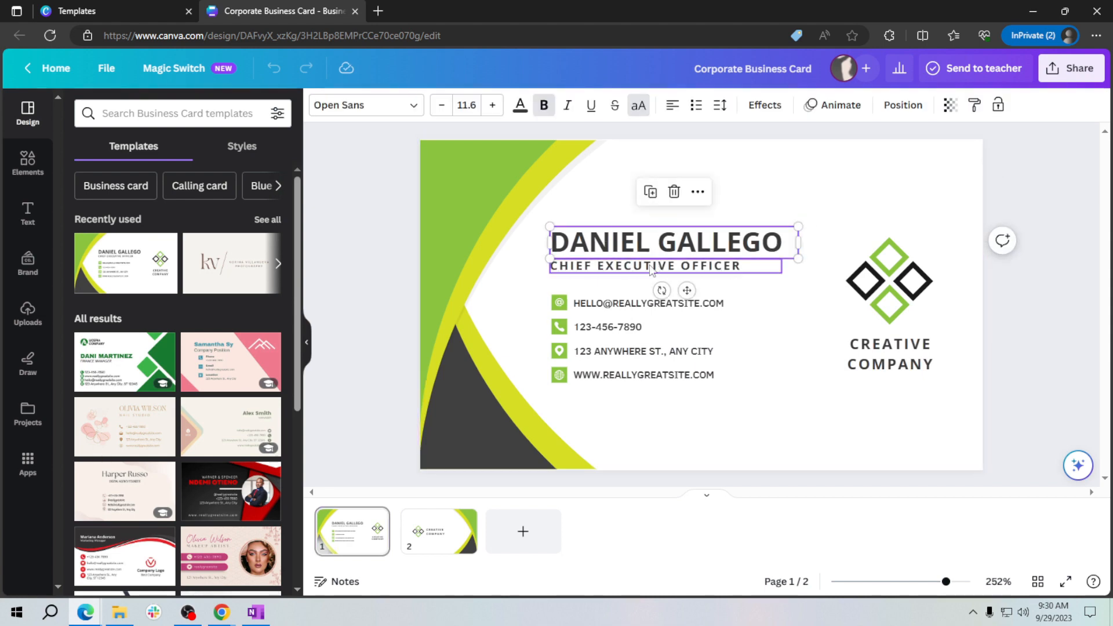
{"action": "left_click", "coordinate": [643, 266]}
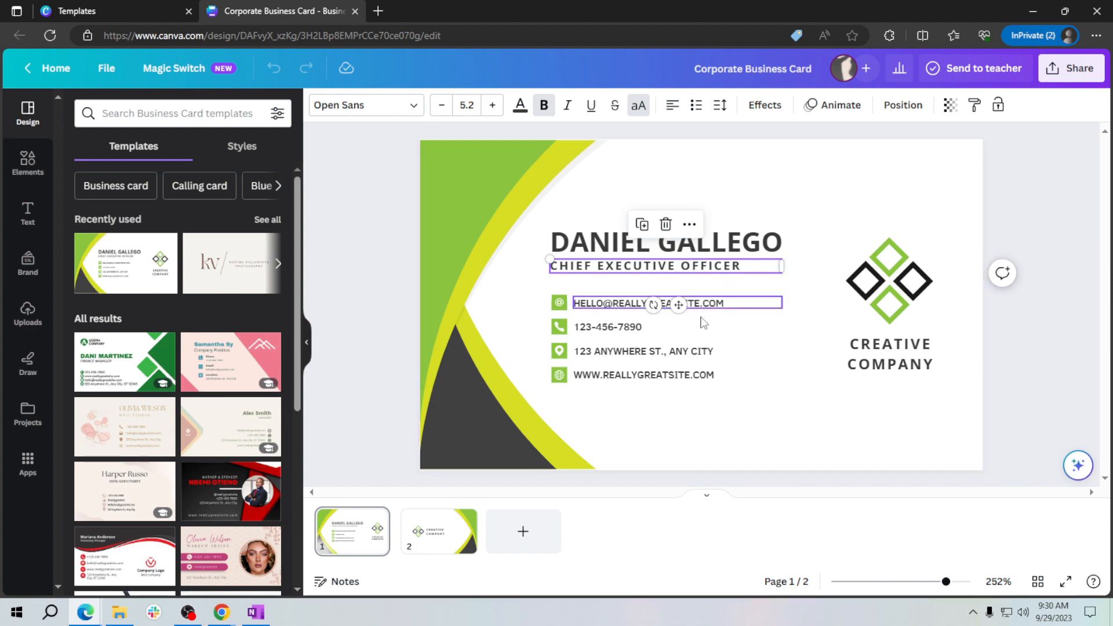
{"action": "mouse_move", "coordinate": [614, 292]}
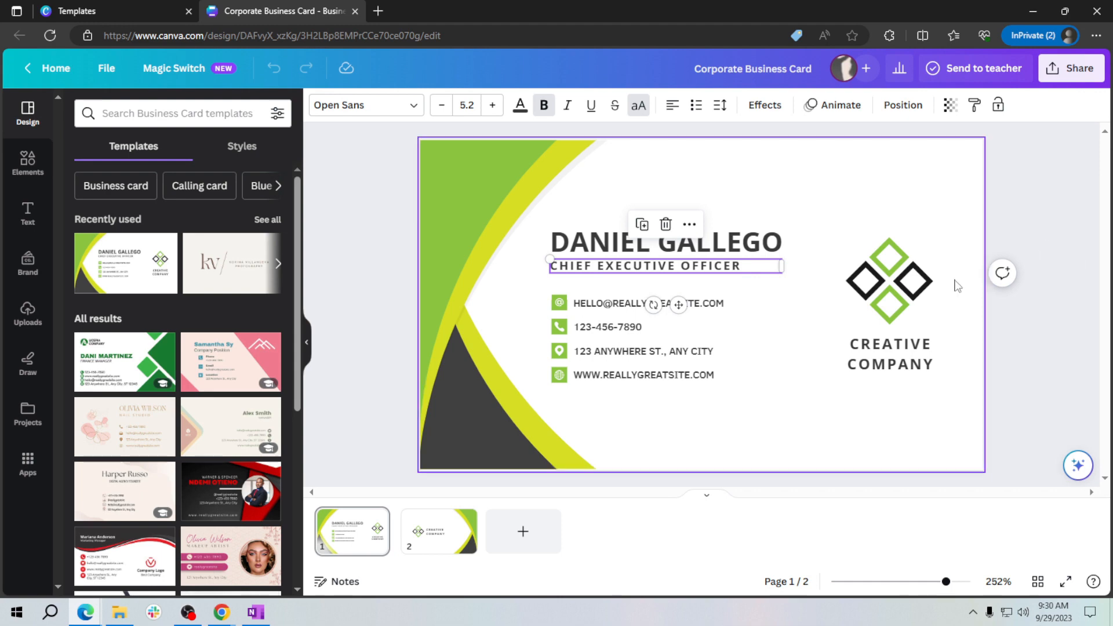
{"action": "left_click", "coordinate": [888, 281]}
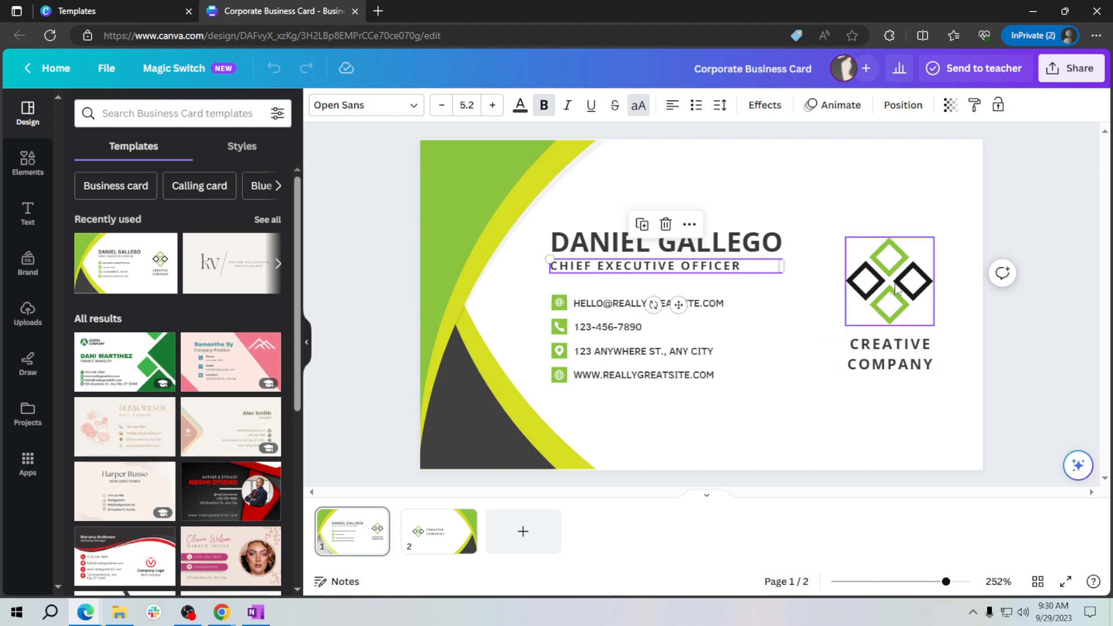
{"action": "left_click", "coordinate": [889, 280]}
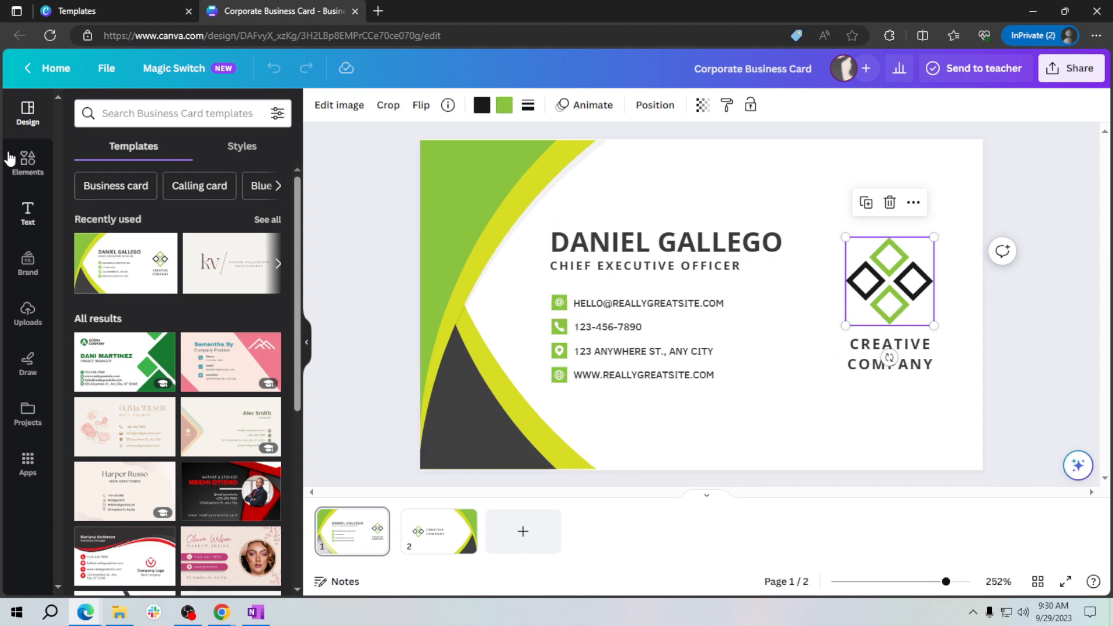
{"action": "mouse_move", "coordinate": [28, 314]}
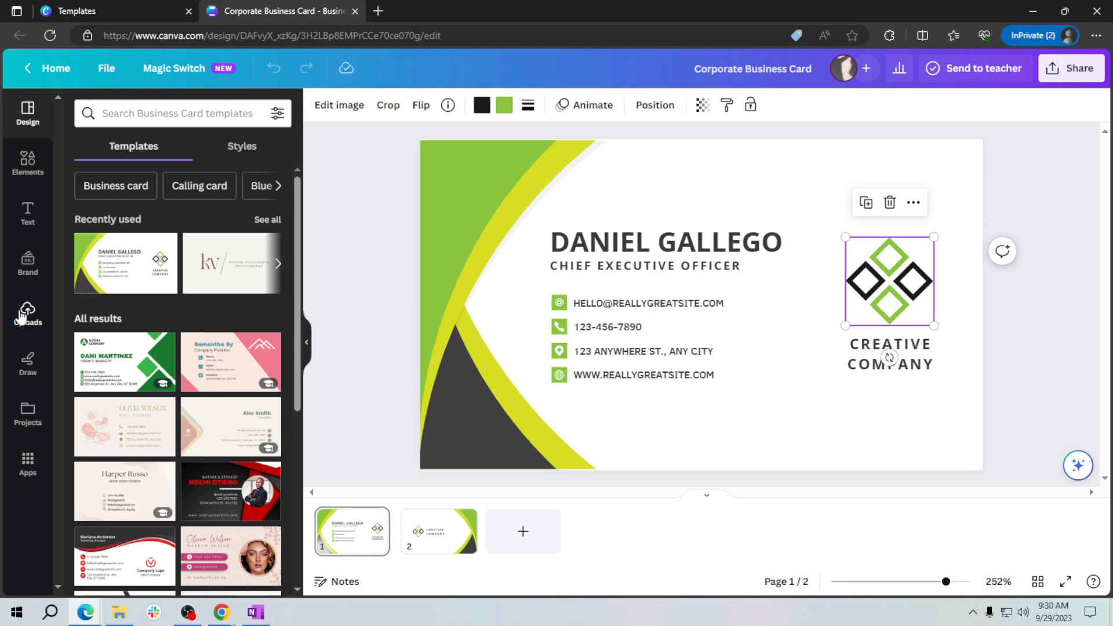
Show the uploaded images library in the Uploads panel
{"action": "left_click", "coordinate": [27, 314]}
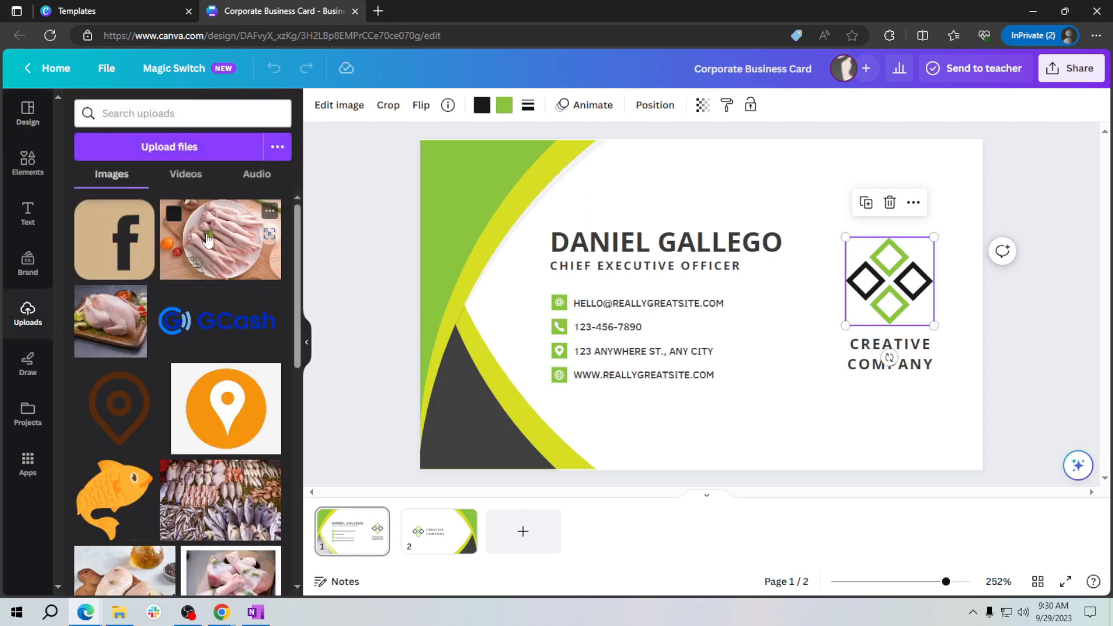
{"action": "mouse_move", "coordinate": [202, 245]}
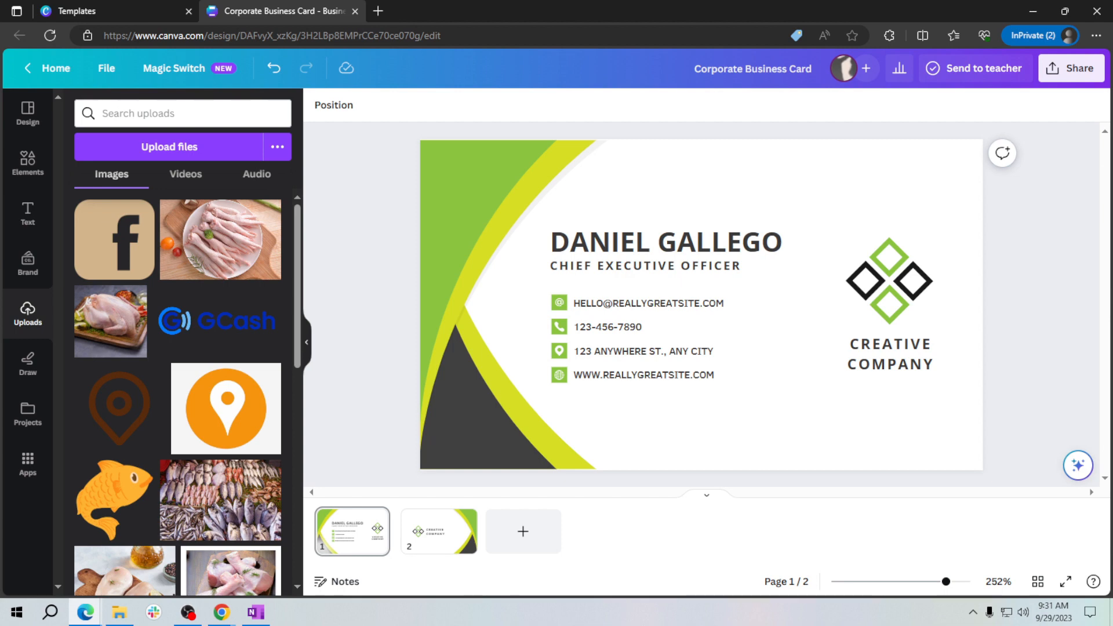
Recolour the left accent shape from green to purple, after trying blue and orange
{"action": "left_click", "coordinate": [452, 175]}
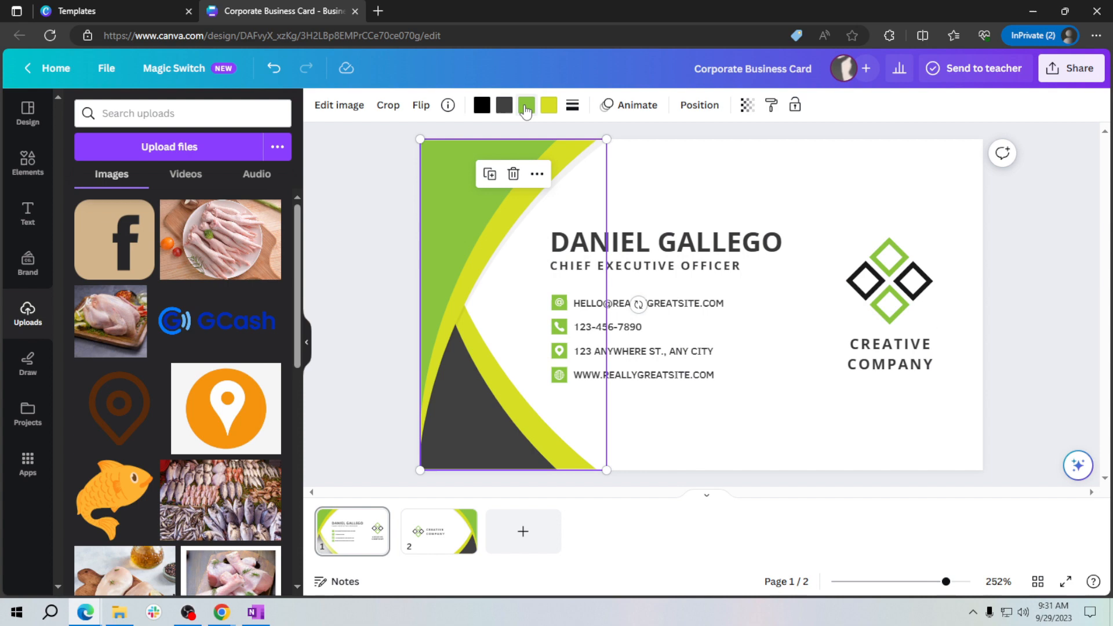
{"action": "left_click", "coordinate": [525, 105]}
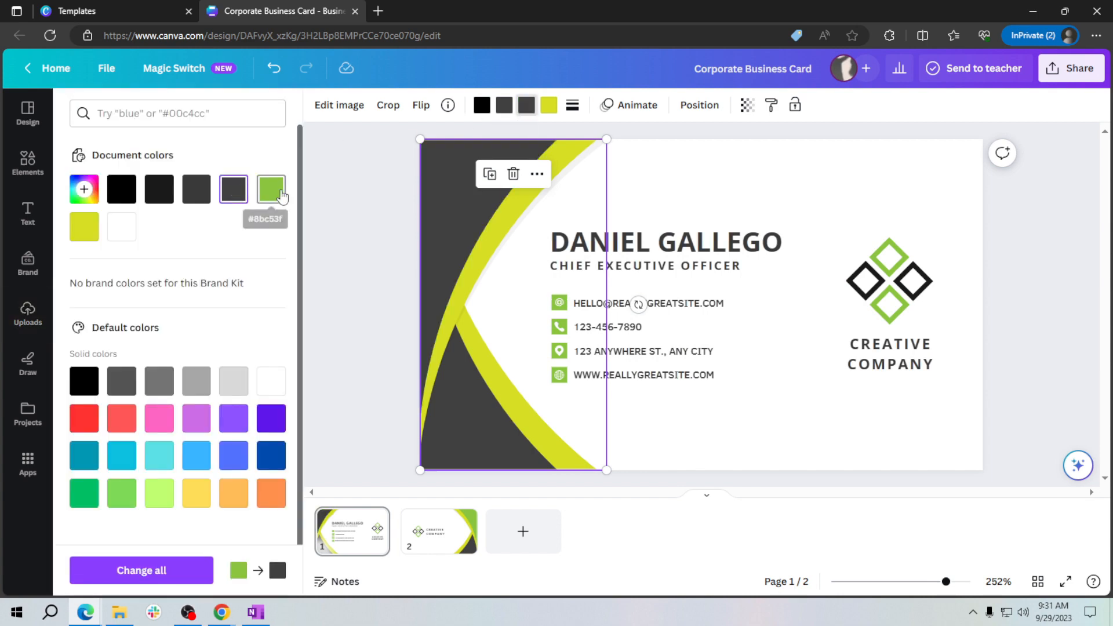
{"action": "left_click", "coordinate": [271, 189]}
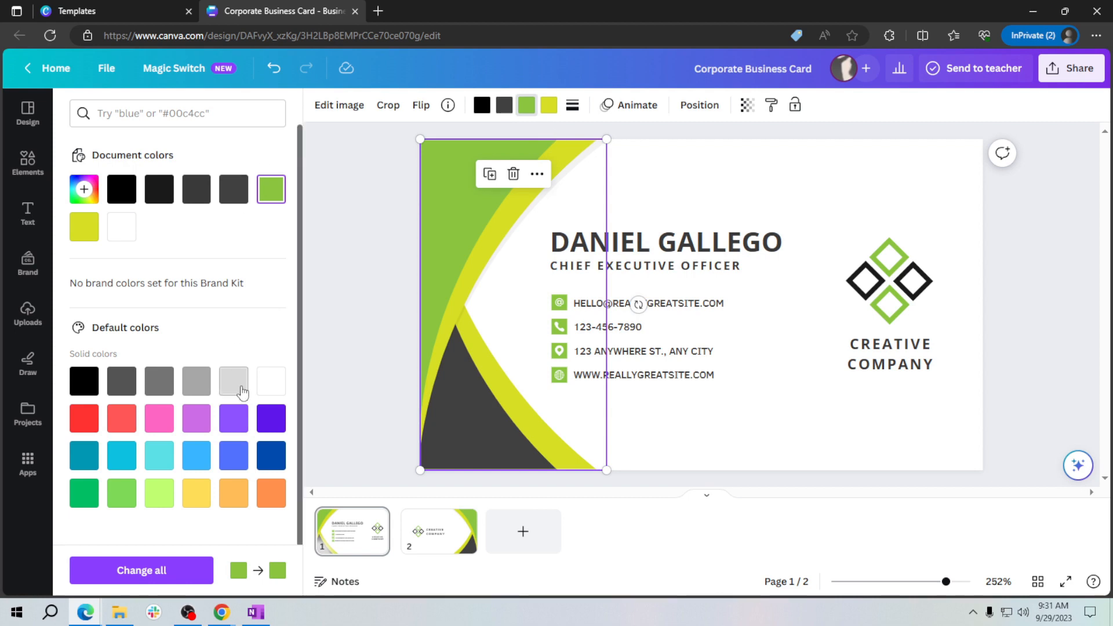
{"action": "left_click", "coordinate": [270, 455]}
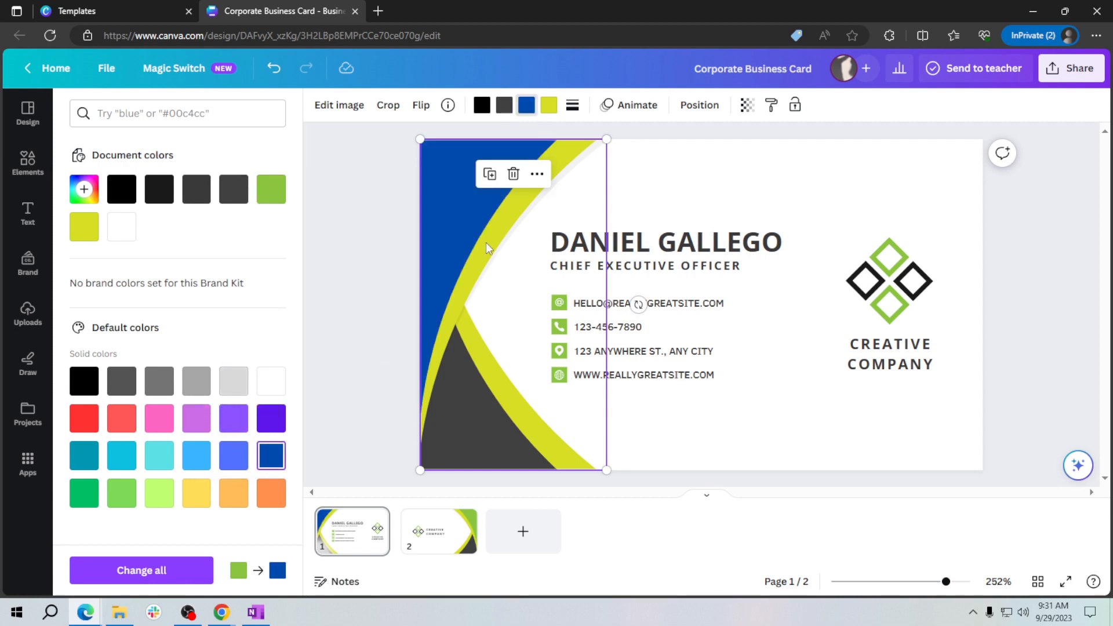
{"action": "left_click", "coordinate": [270, 492]}
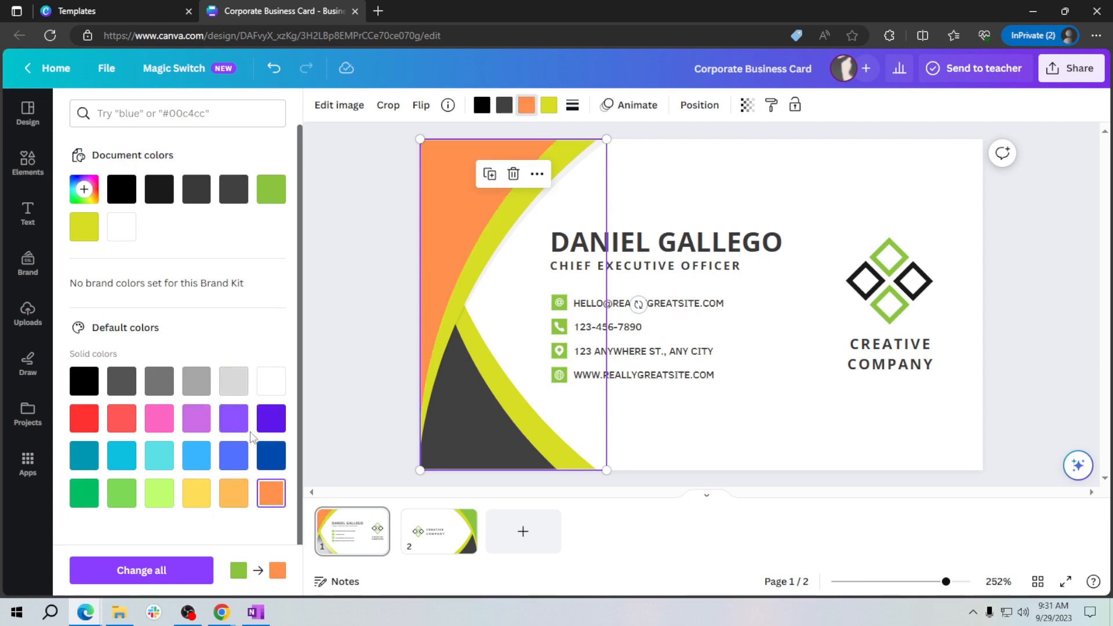
{"action": "left_click", "coordinate": [270, 418]}
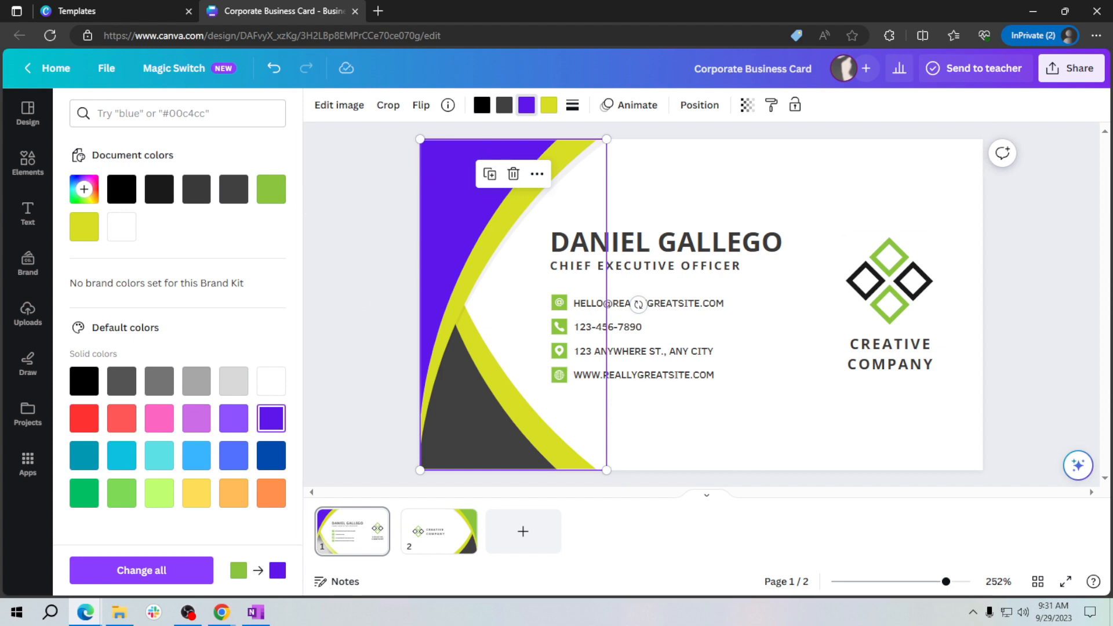